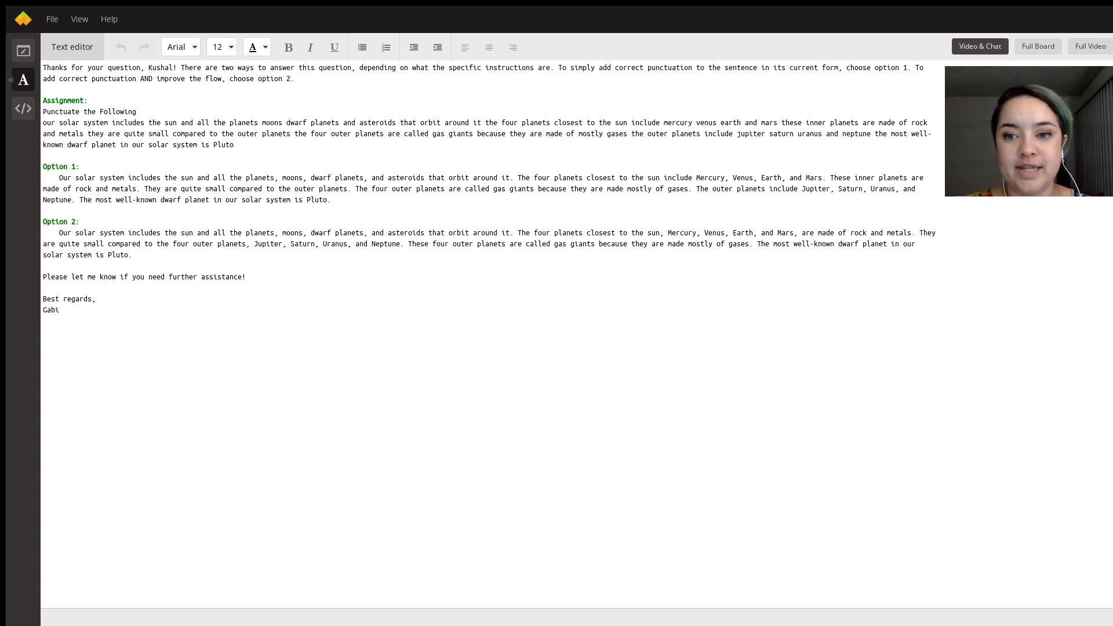
Step: Highlight the moons, dwarf planets and asteroids list in Option 1 and the period after it
double_click(222, 145)
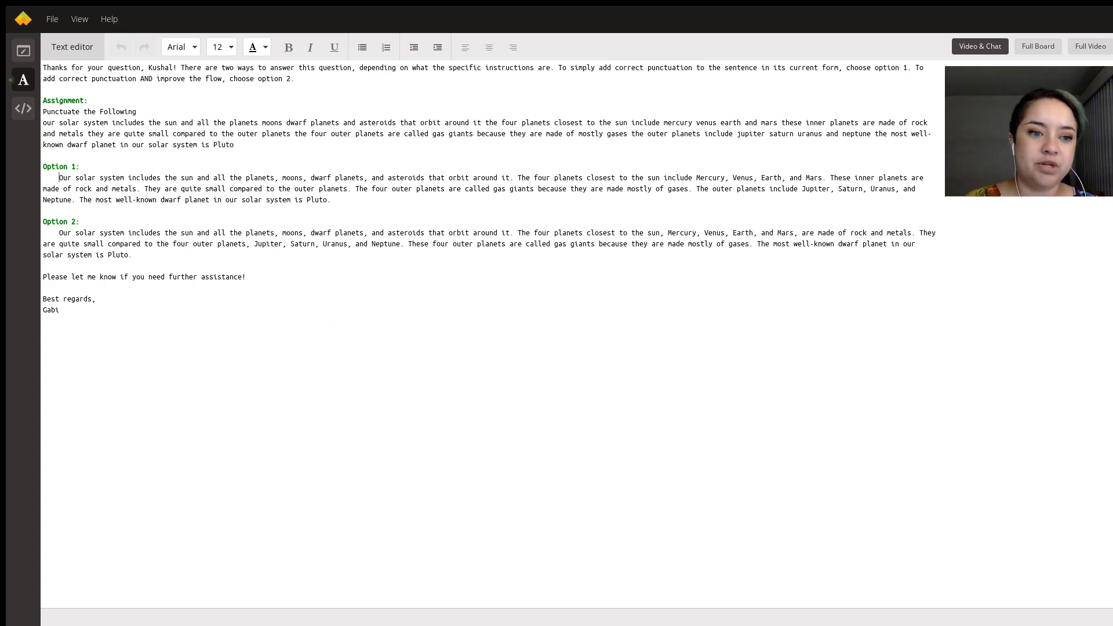
double_click(65, 177)
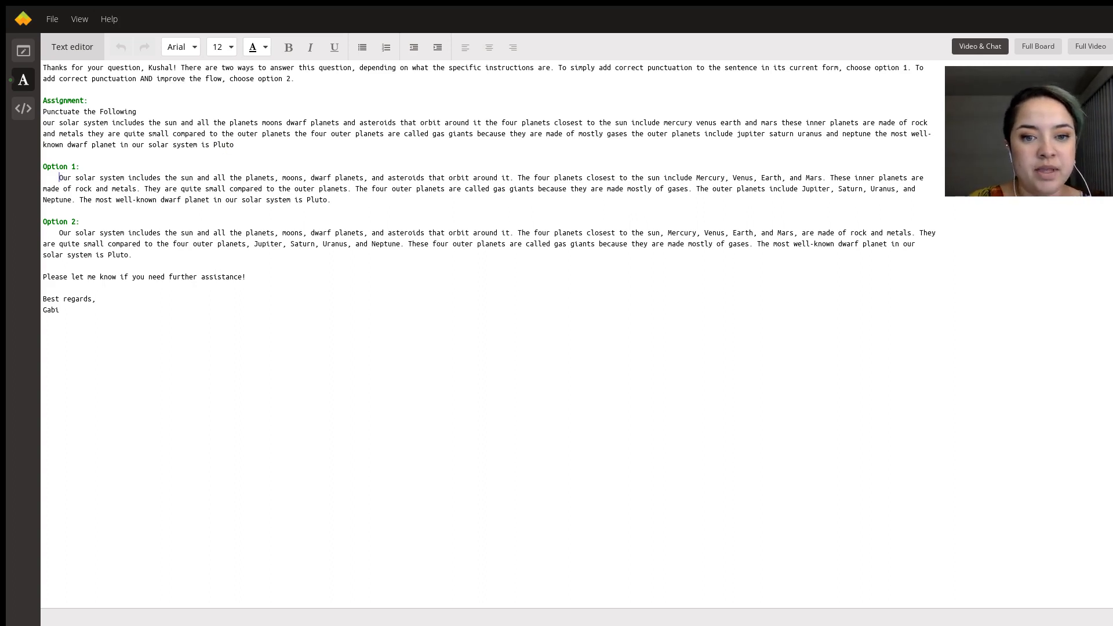
drag(271, 177, 362, 177)
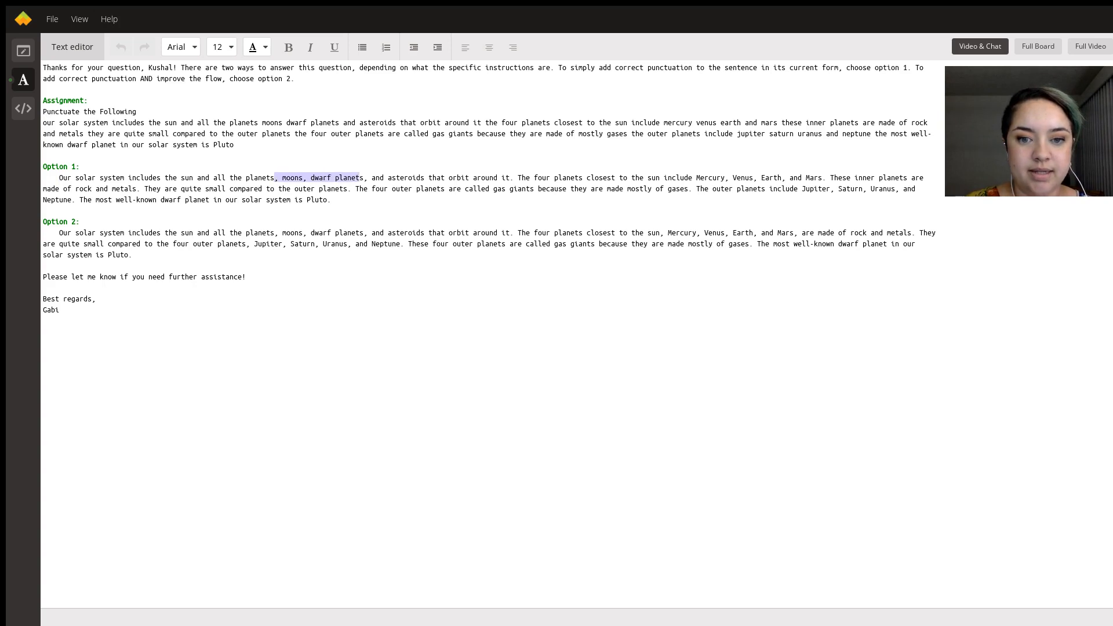
drag(368, 177, 424, 177)
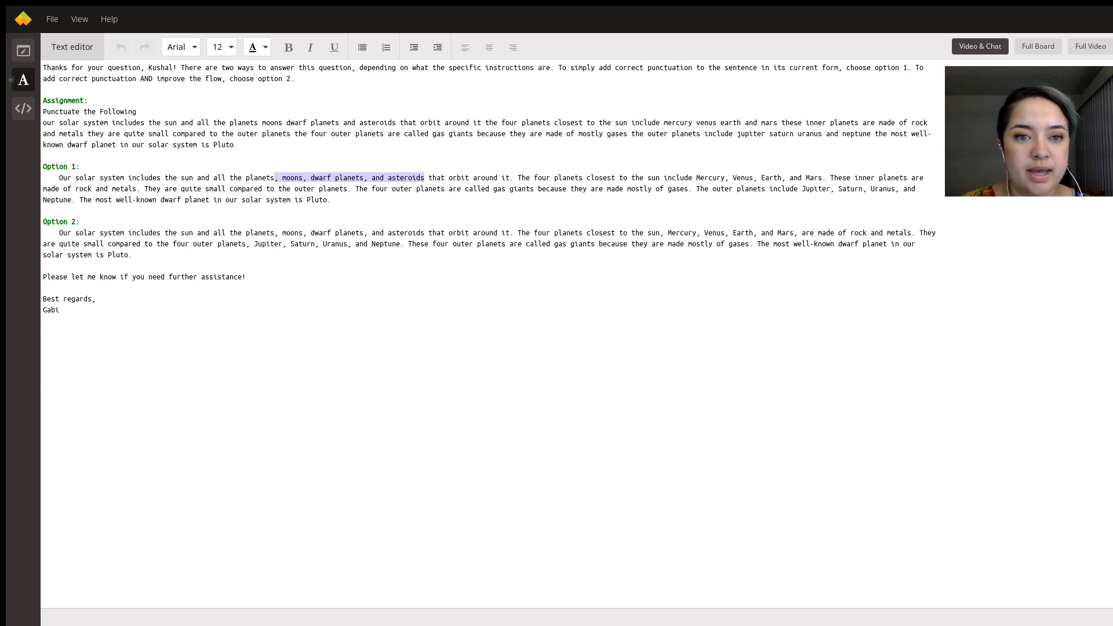
click(513, 178)
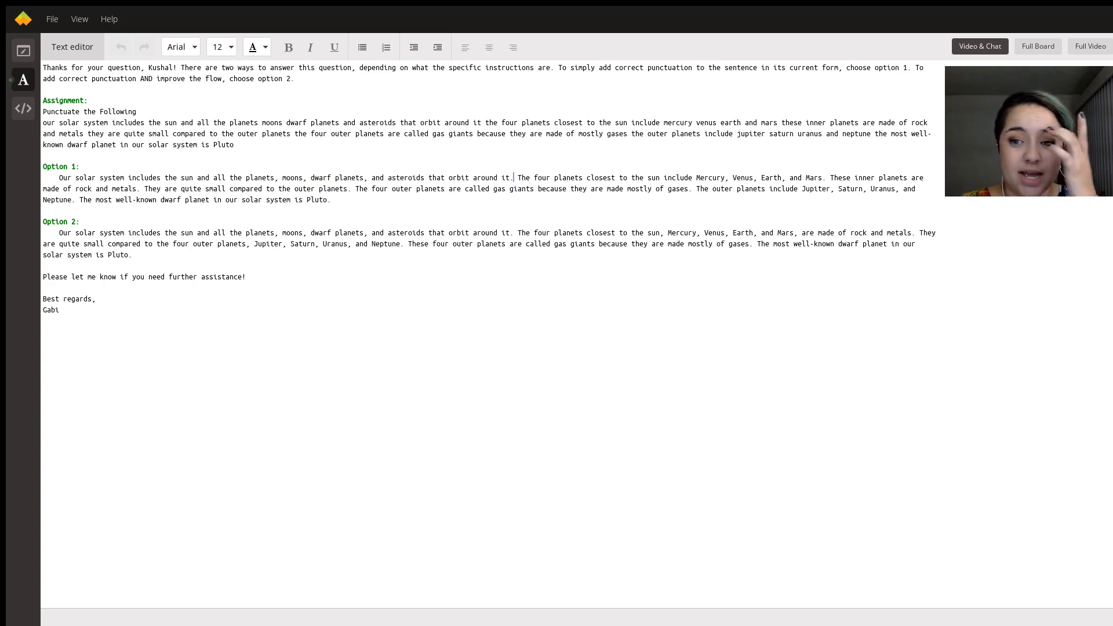
double_click(522, 177)
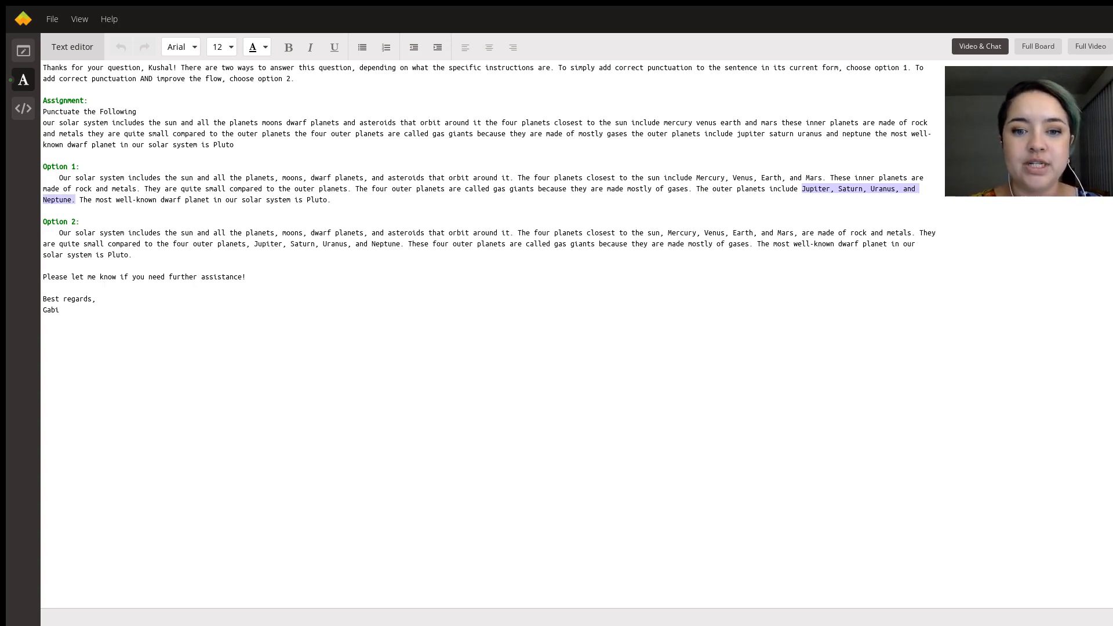
Step: Point out the sentence break after Neptune and the final period after Pluto
click(330, 199)
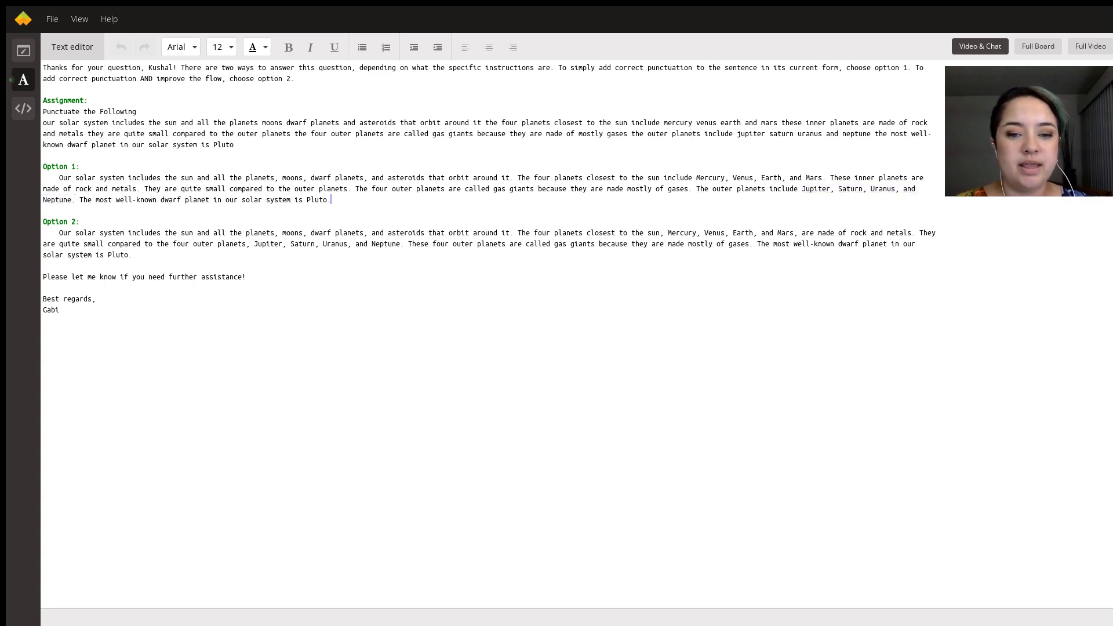
double_click(84, 199)
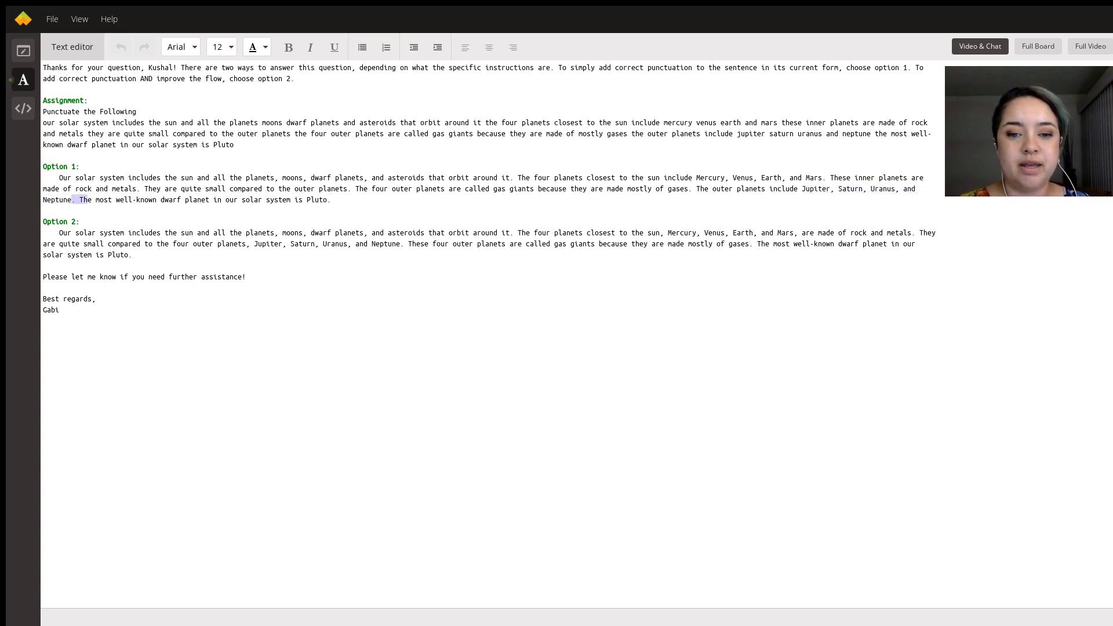
click(331, 200)
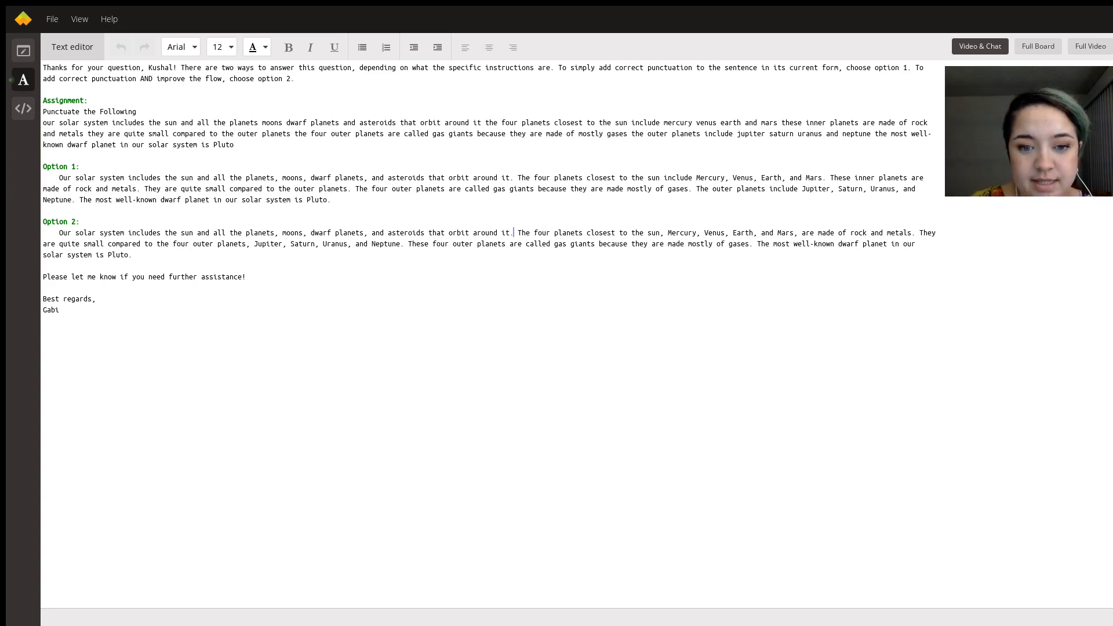
click(823, 178)
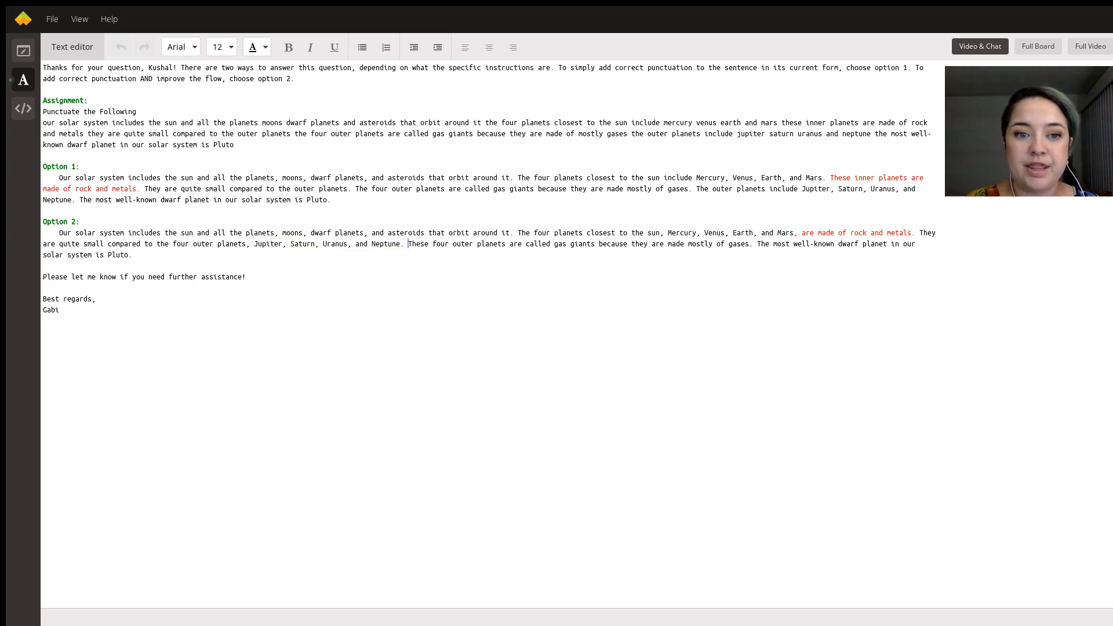
double_click(419, 244)
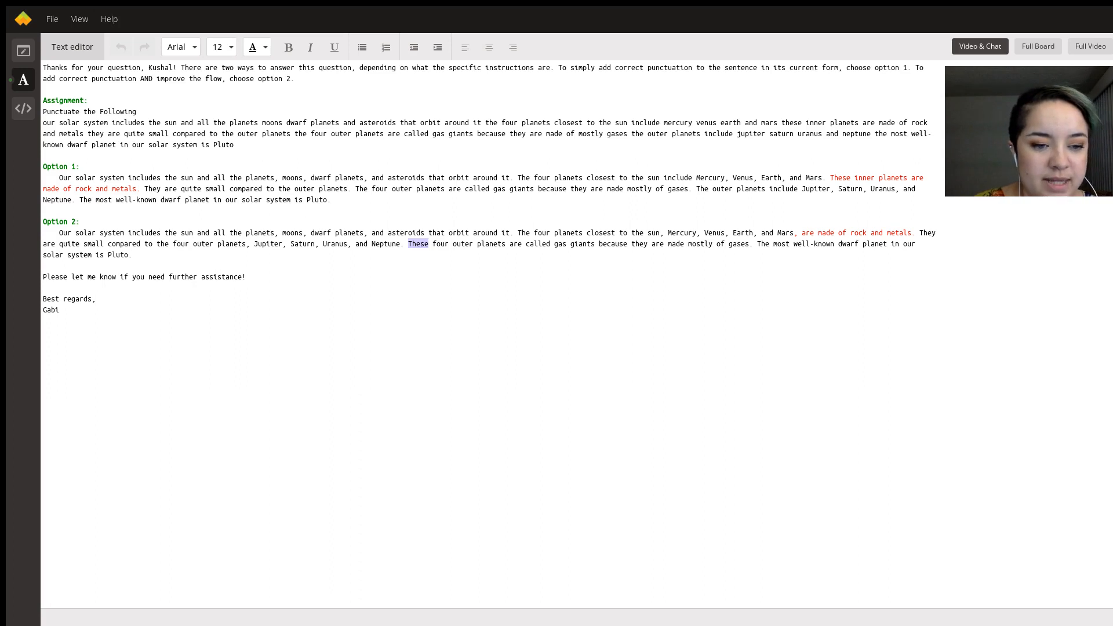
double_click(762, 243)
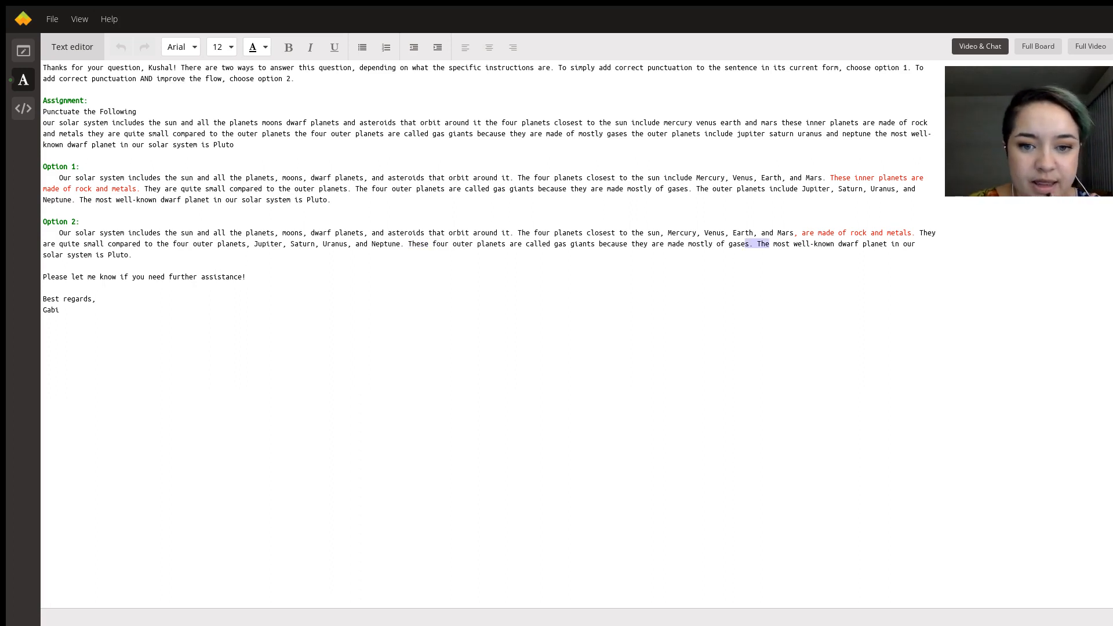
click(759, 244)
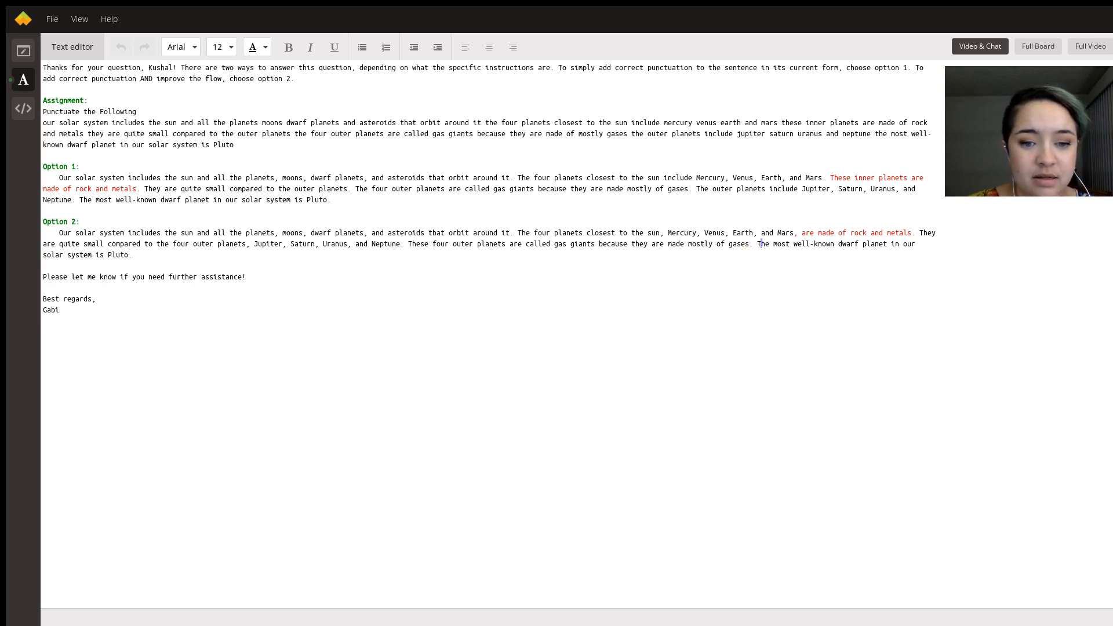